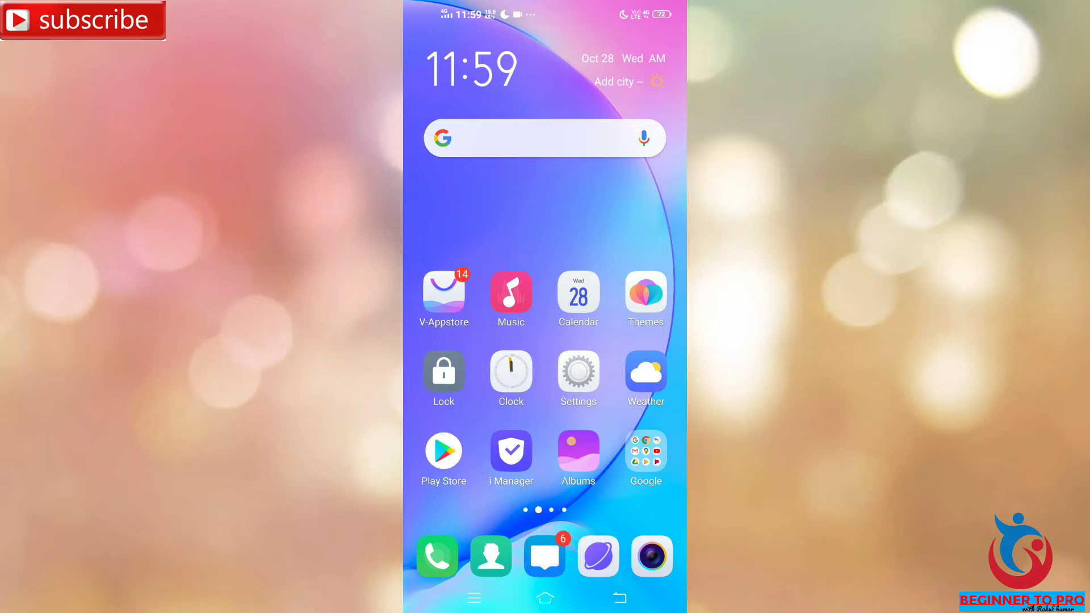
Step: Search Play Store with the recent 'termux' query and reach the installed Termux app page
click(443, 451)
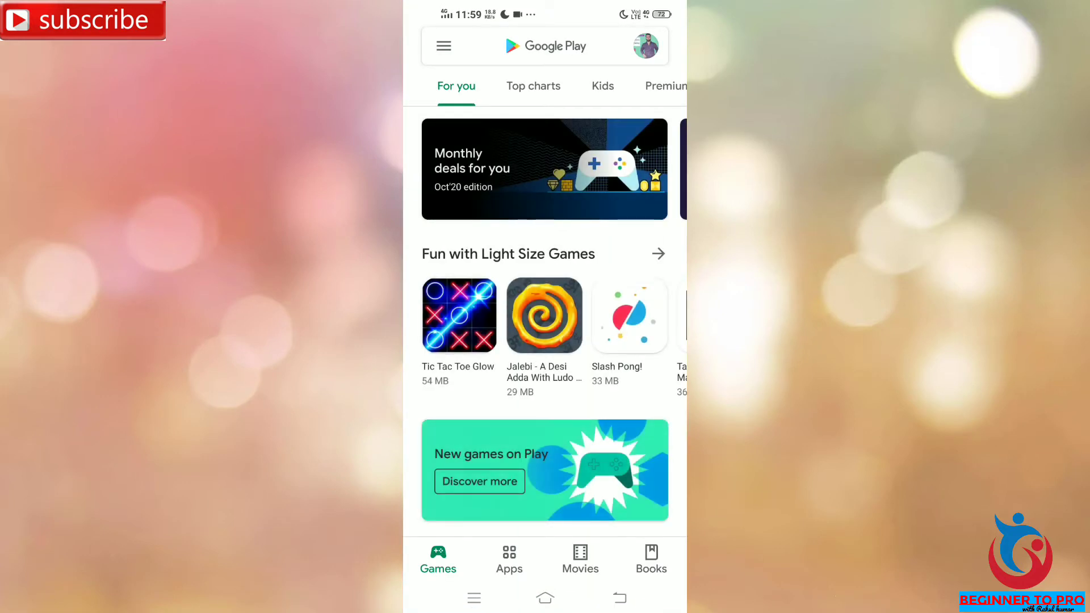
click(556, 45)
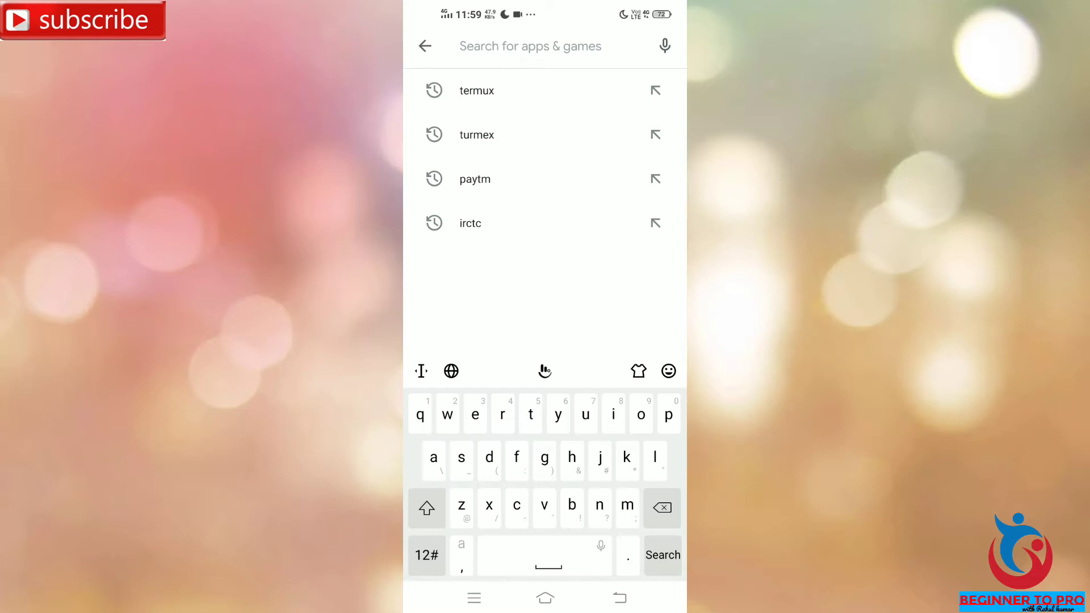
click(475, 91)
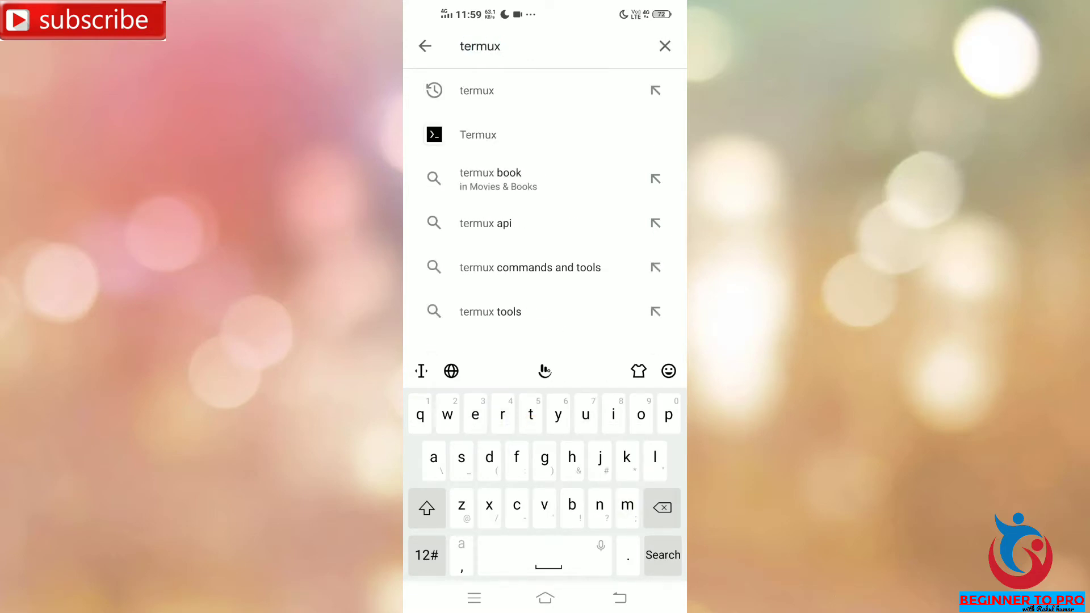
click(478, 134)
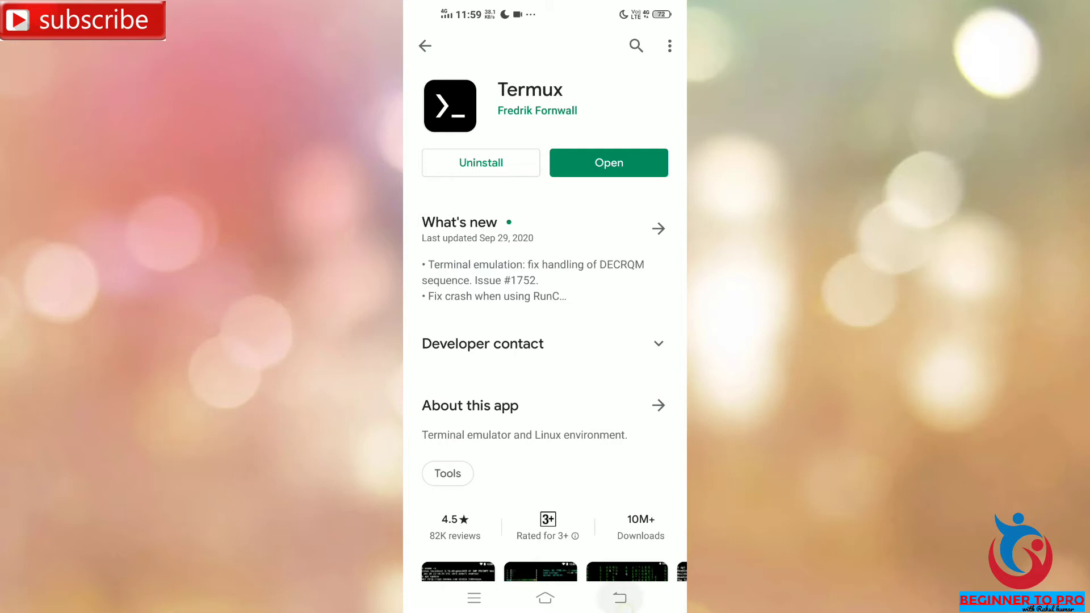
Step: Return to the home screen and launch Termux
click(545, 598)
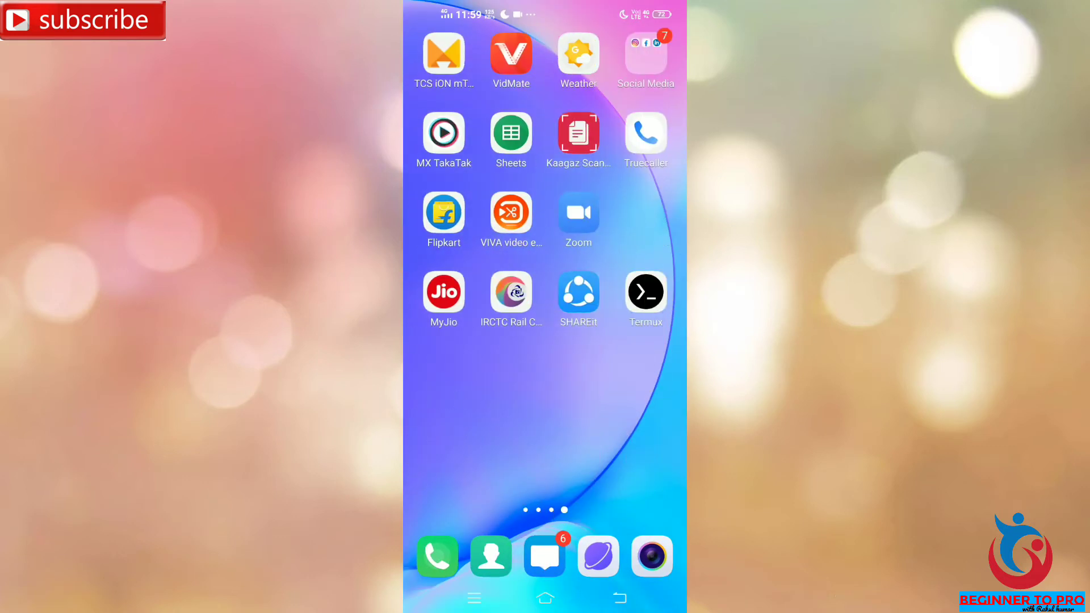
click(643, 291)
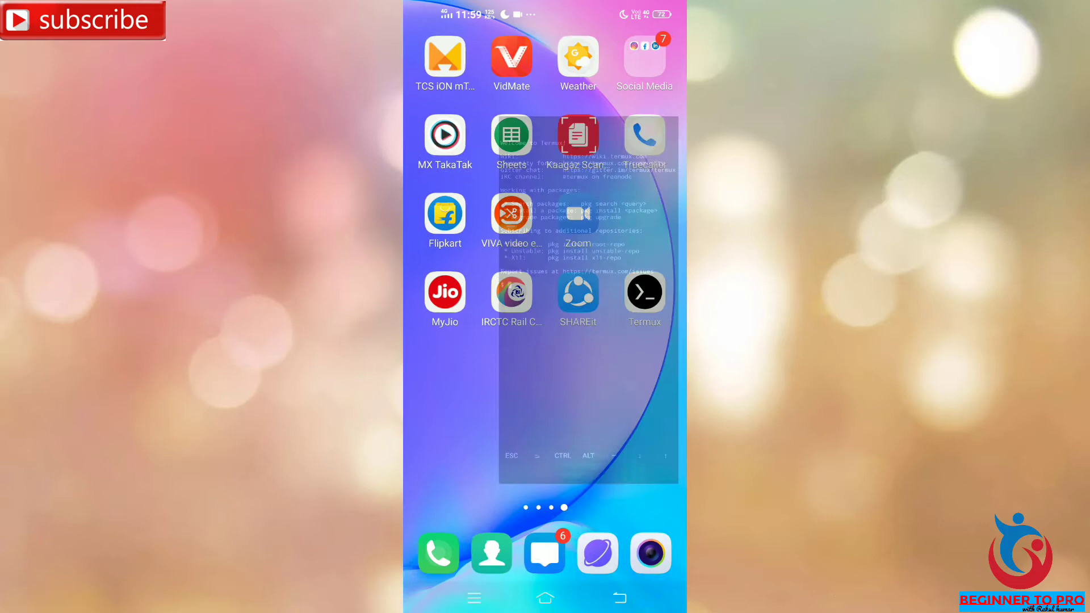
click(643, 290)
text(clear)
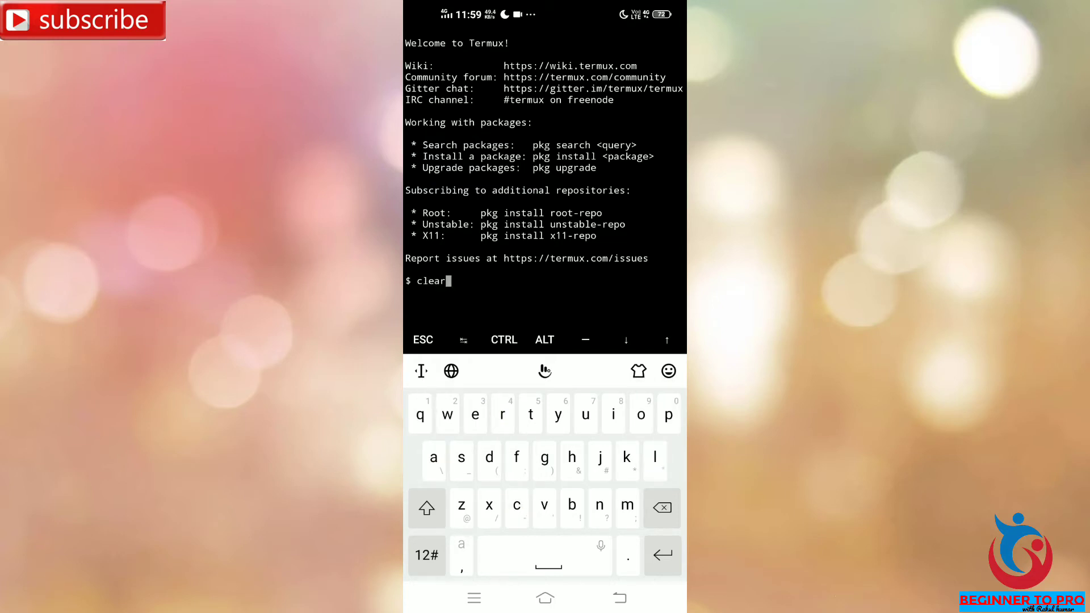
Step: Clear the terminal, then run uname to print 'Linux'
key(Return)
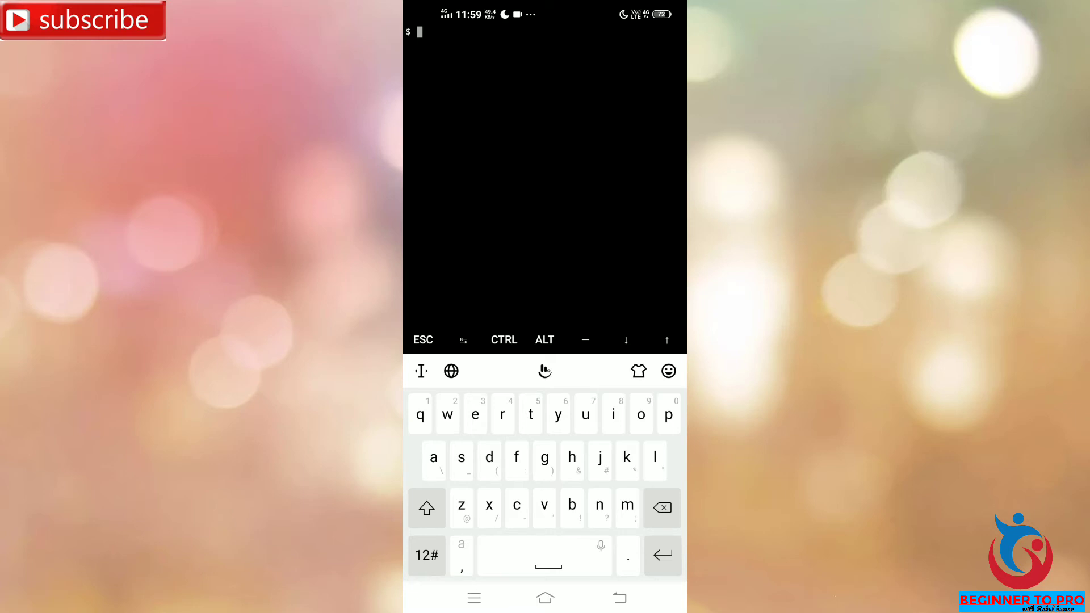
text(uname)
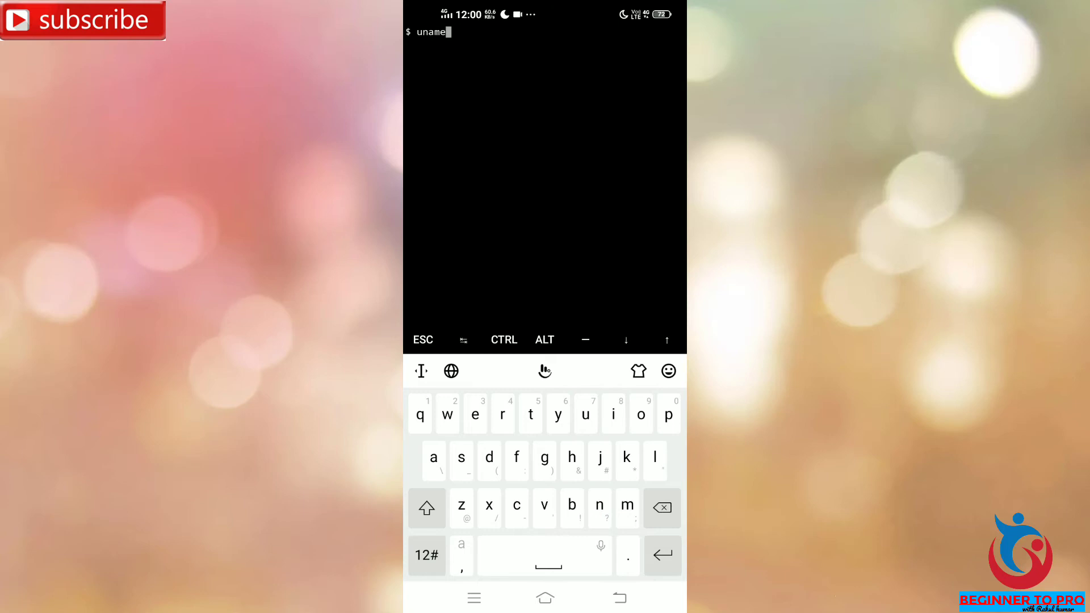
key(Return)
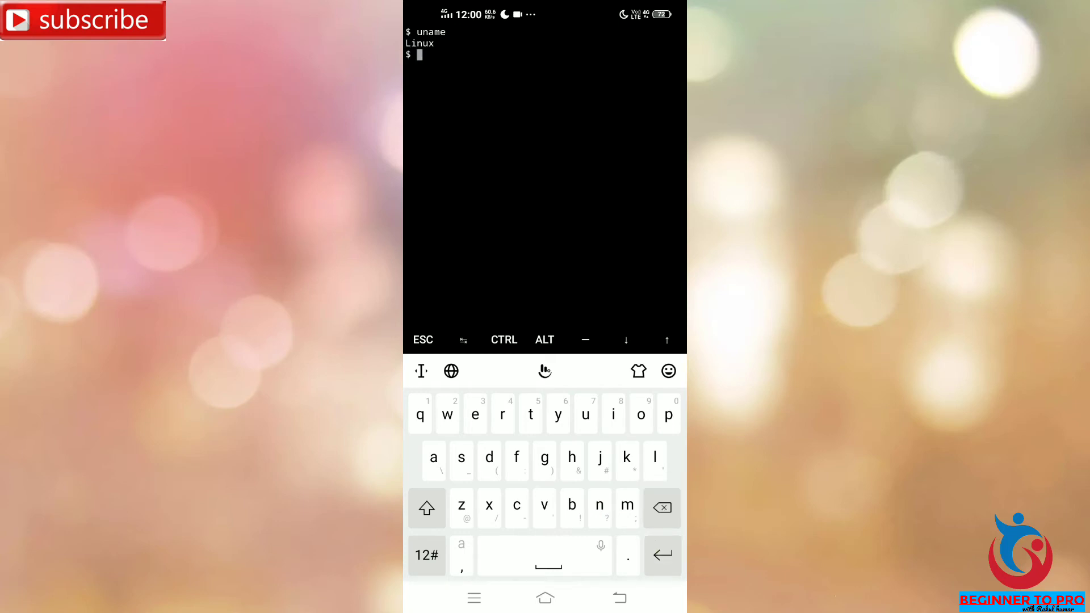